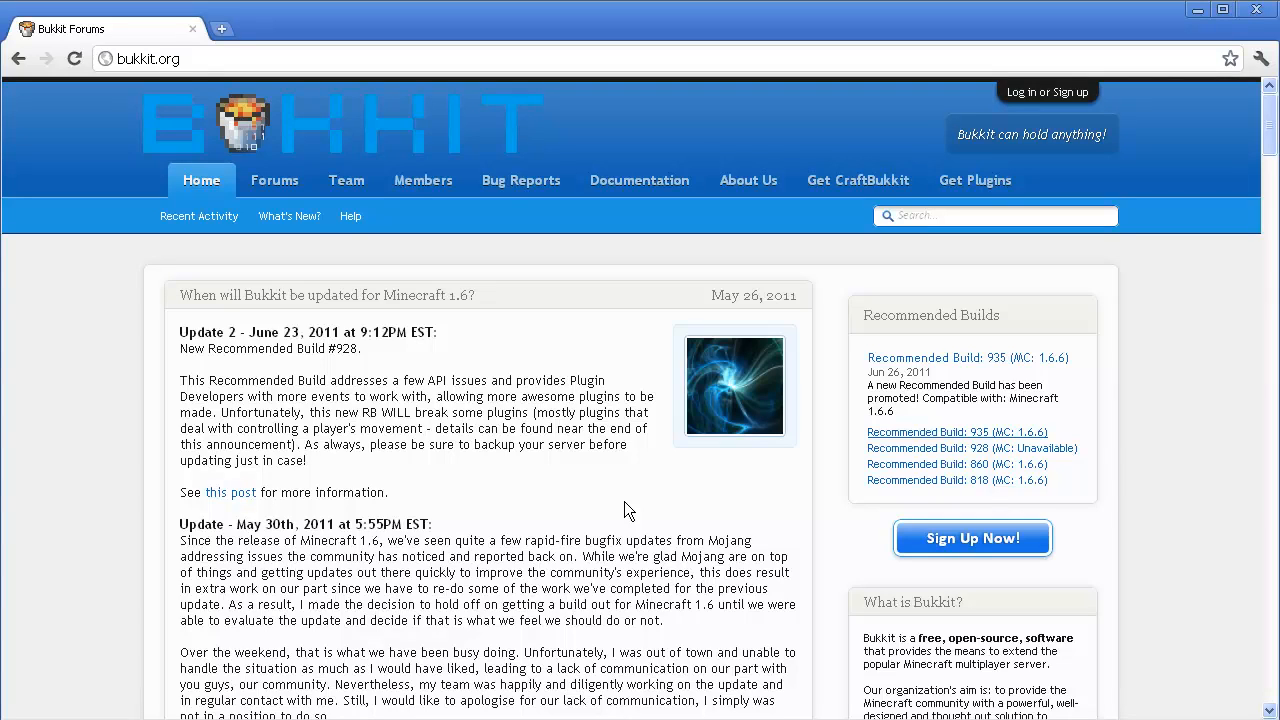
{"action": "mouse_move", "coordinate": [590, 468]}
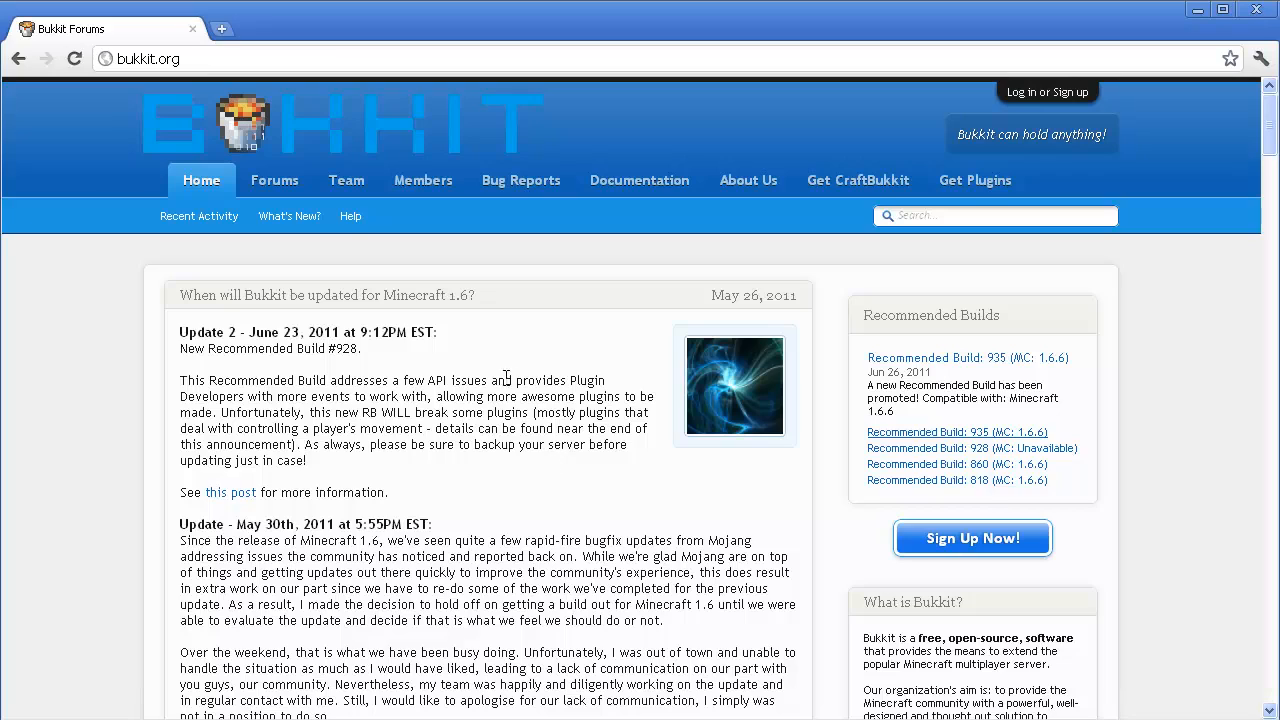
{"action": "mouse_move", "coordinate": [543, 381]}
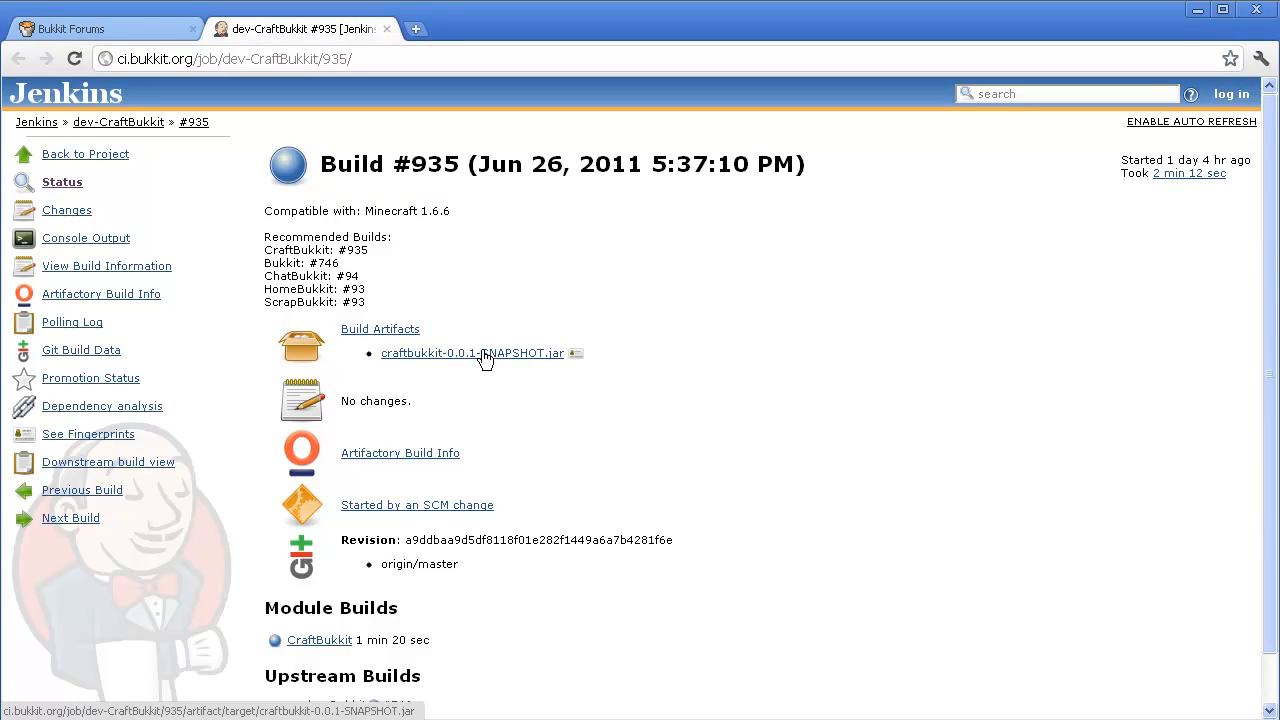
Download craftbukkit-0.0.1-SNAPSHOT.jar from Jenkins recommended build #935.
{"action": "left_click", "coordinate": [471, 352]}
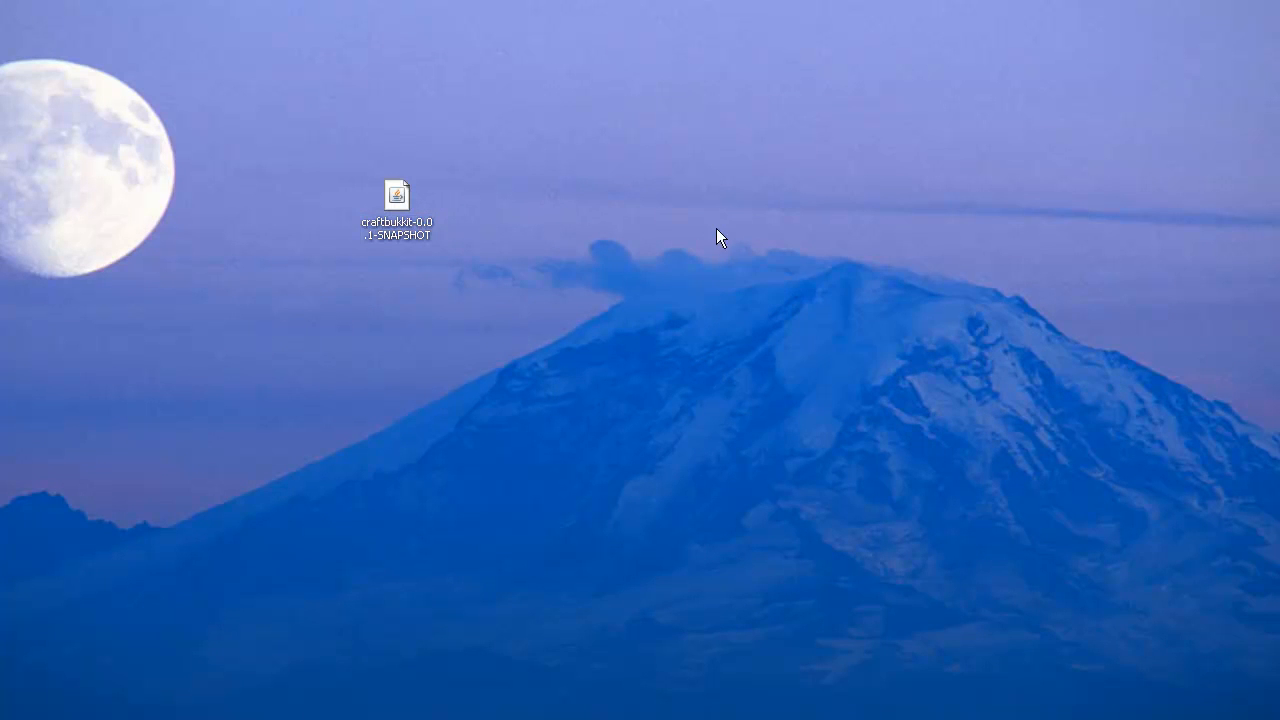
Create a Minecraft Server folder holding the jar and a new blank text document.
{"action": "right_click", "coordinate": [720, 237]}
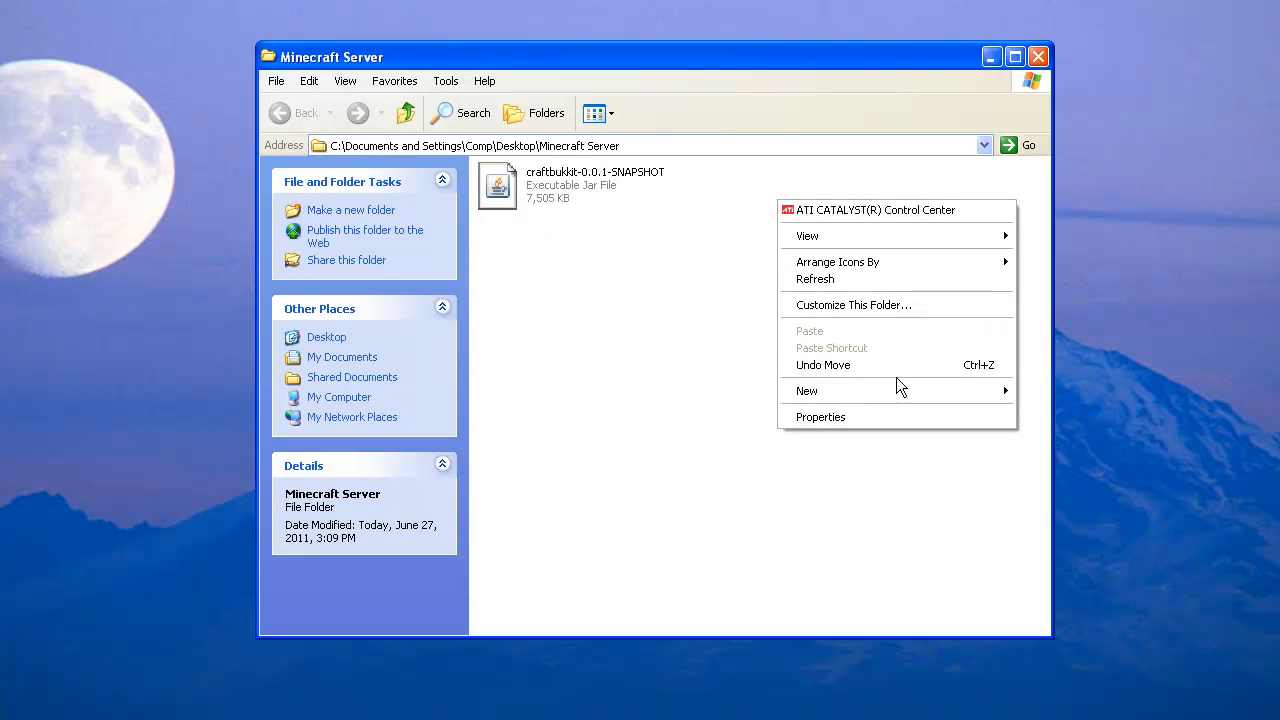
{"action": "left_click", "coordinate": [806, 391]}
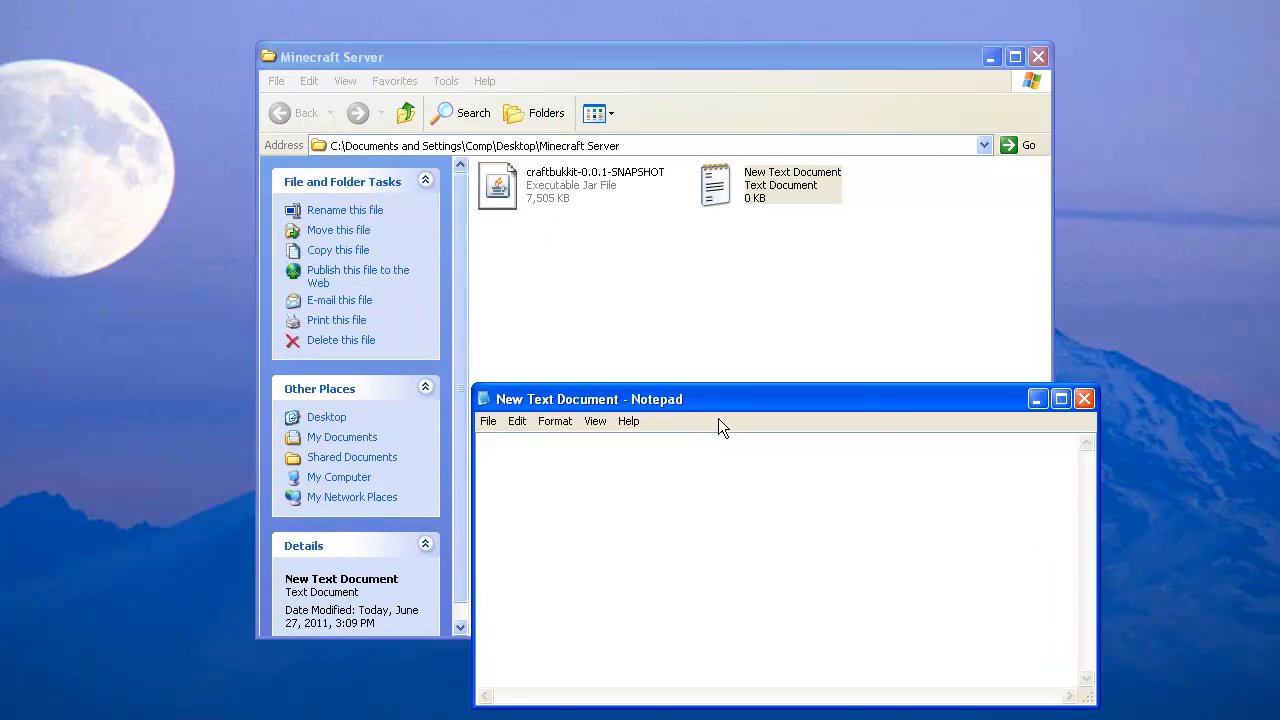
{"action": "left_click_drag", "start_coordinate": [589, 399], "coordinate": [512, 203]}
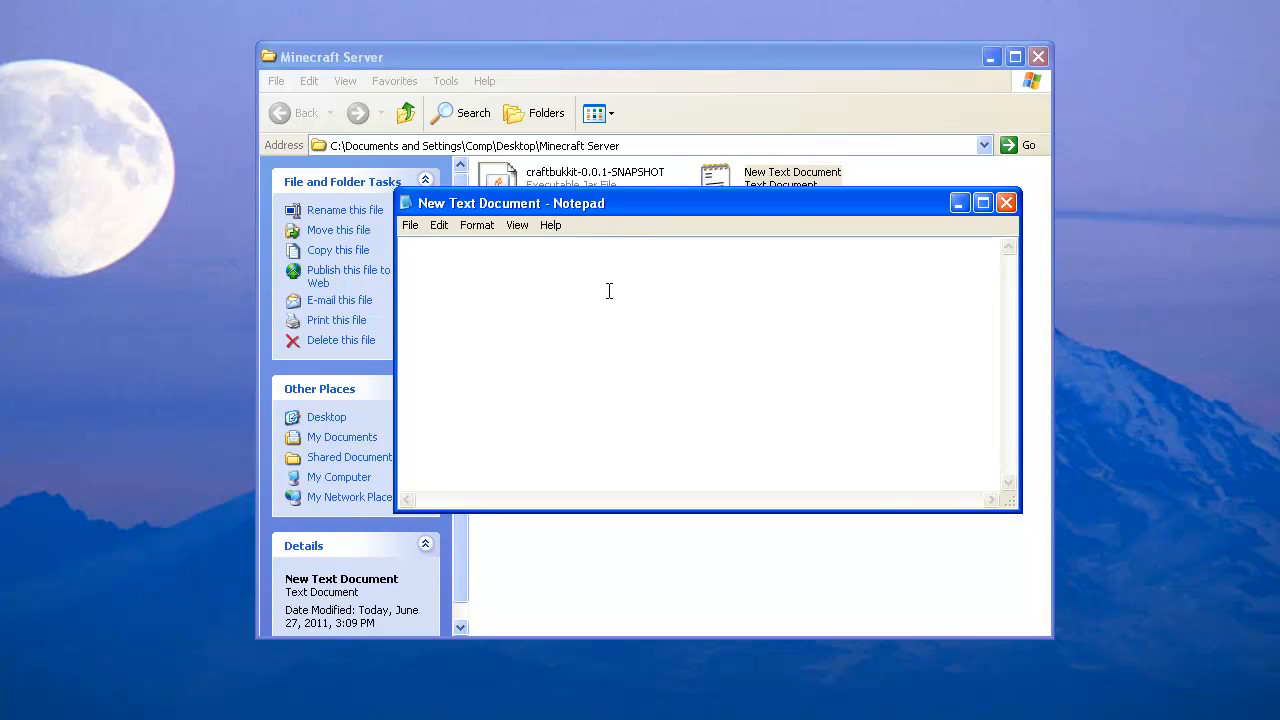
{"action": "type", "text": "@ECHO OFF"}
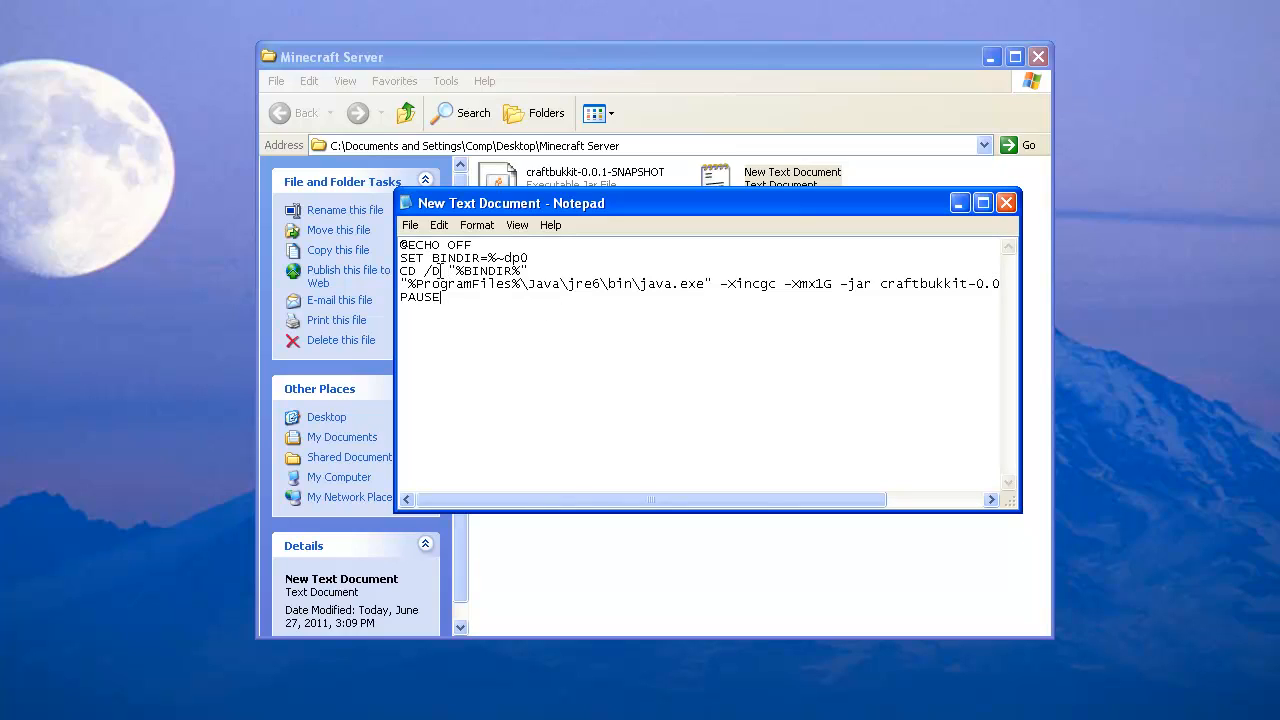
{"action": "left_click", "coordinate": [409, 224]}
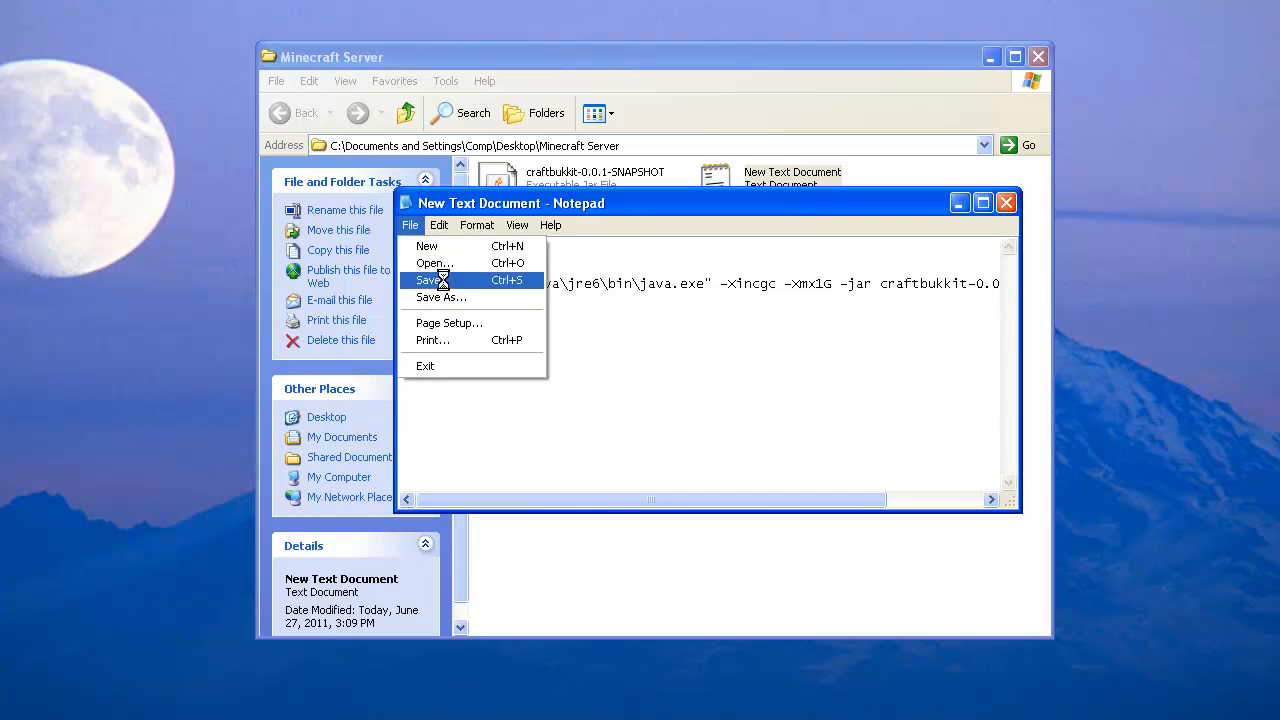
Save the script as Starter.bat in the Minecraft Server folder.
{"action": "left_click", "coordinate": [441, 297]}
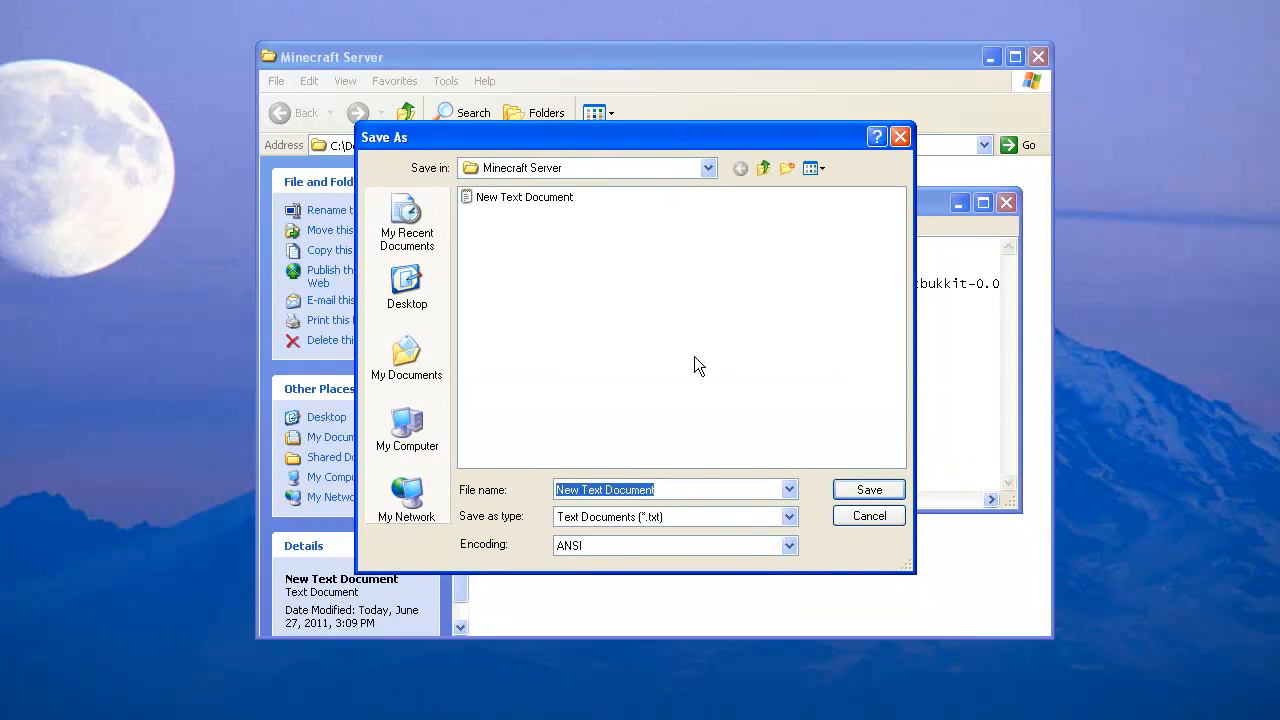
{"action": "type", "text": "Starter.bat"}
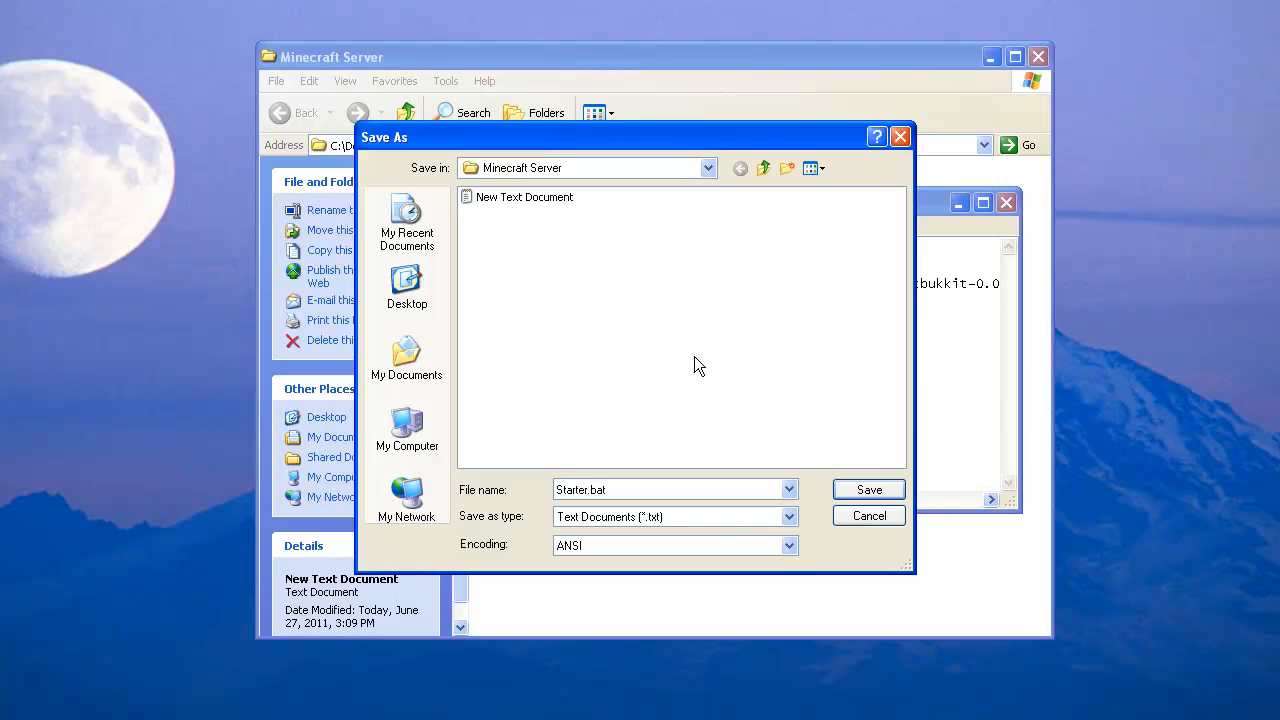
{"action": "mouse_move", "coordinate": [700, 365]}
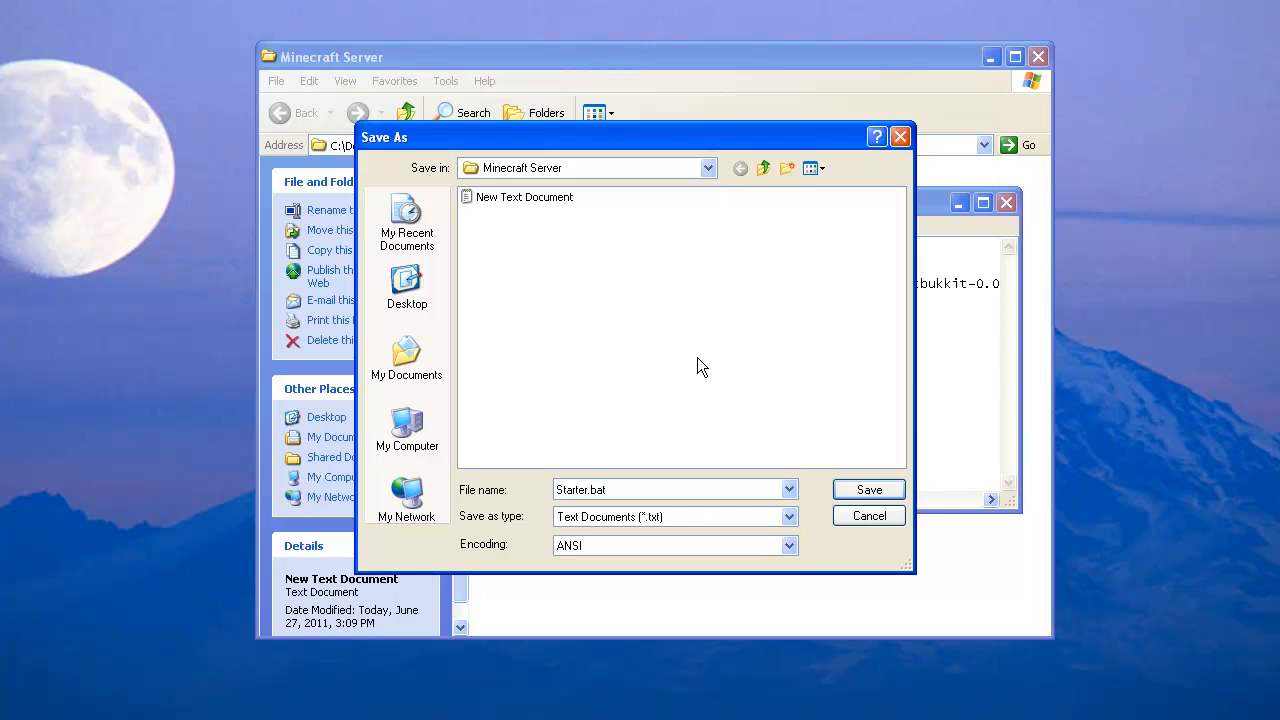
{"action": "mouse_move", "coordinate": [708, 365]}
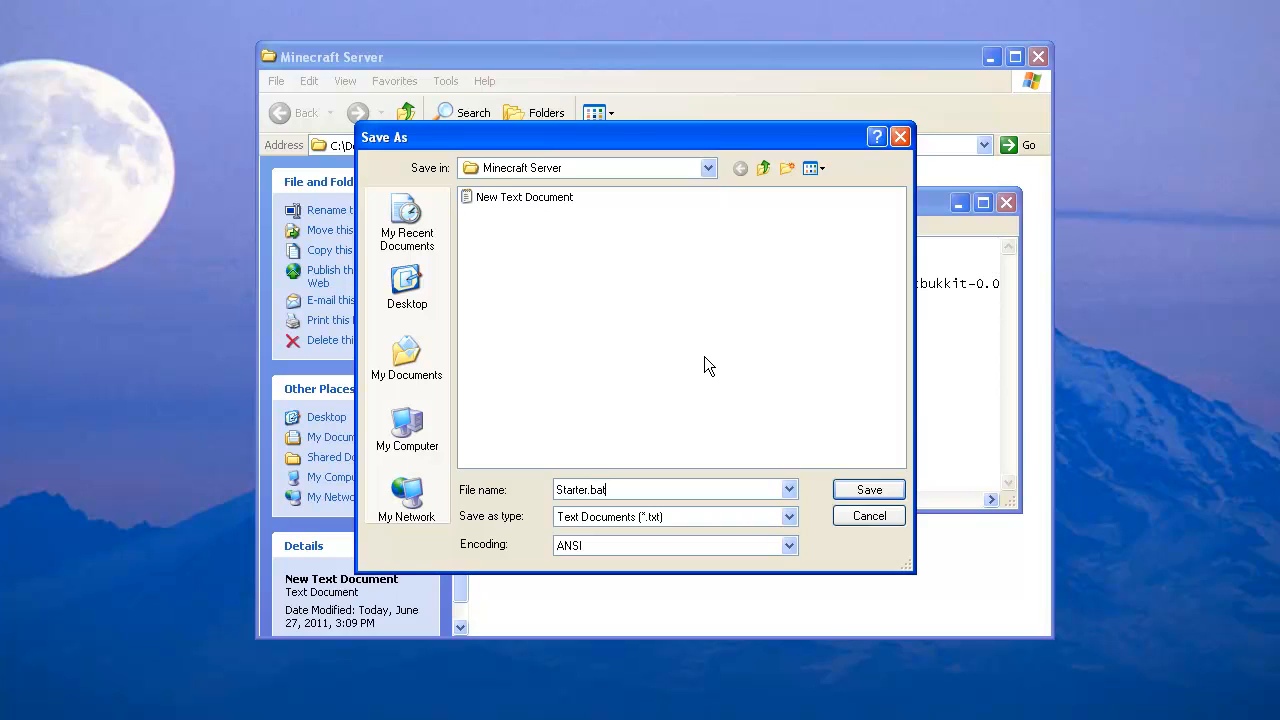
{"action": "mouse_move", "coordinate": [695, 383]}
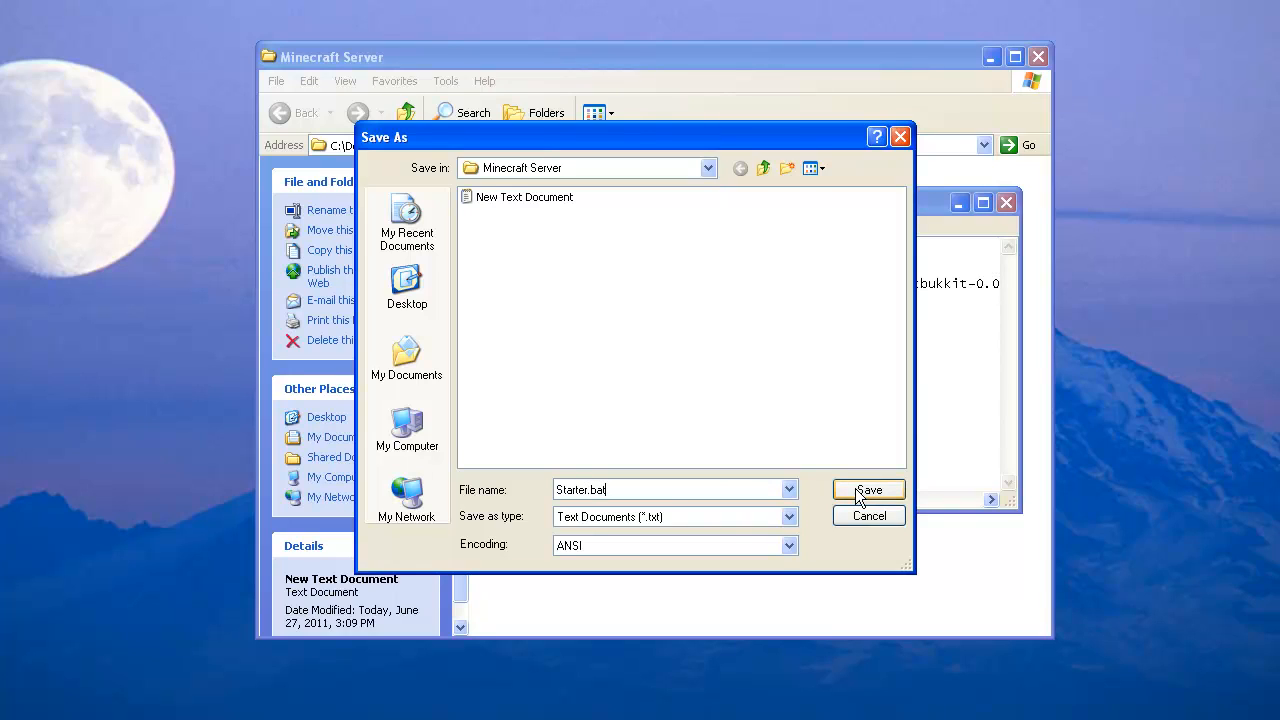
{"action": "left_click", "coordinate": [868, 489]}
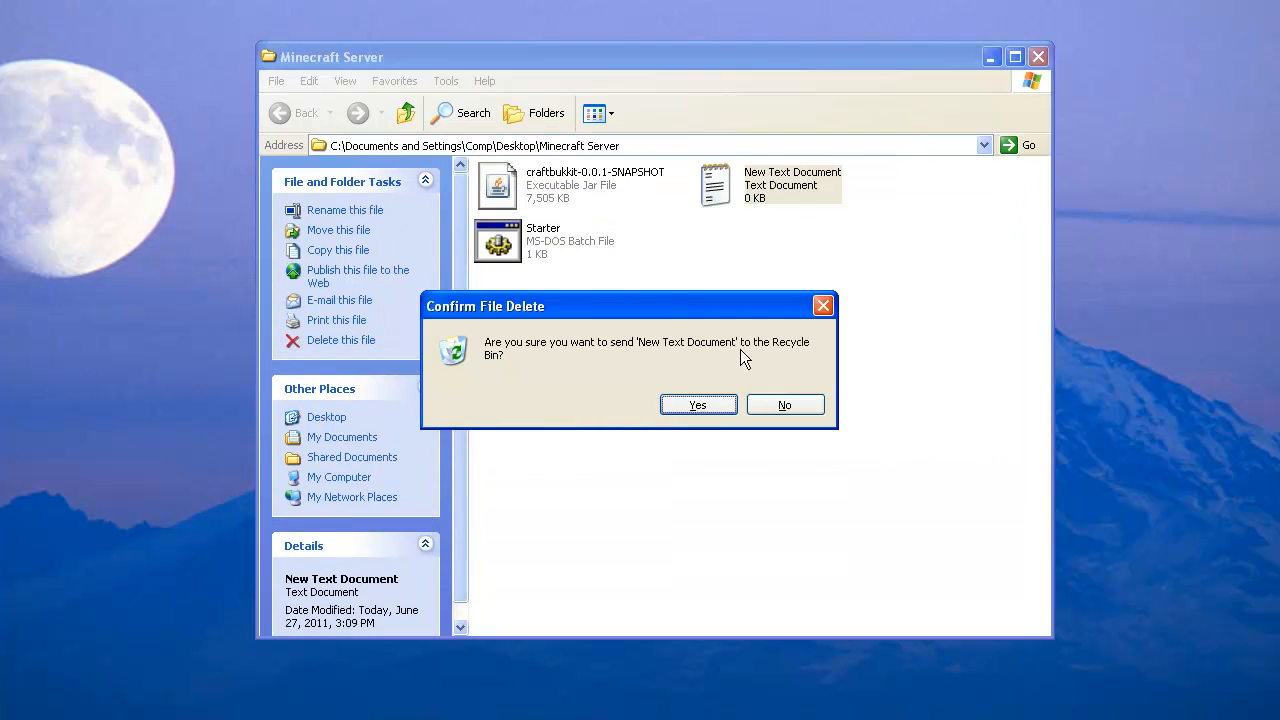
Delete New Text Document, then run Starter.bat once to generate server files.
{"action": "left_click", "coordinate": [697, 404]}
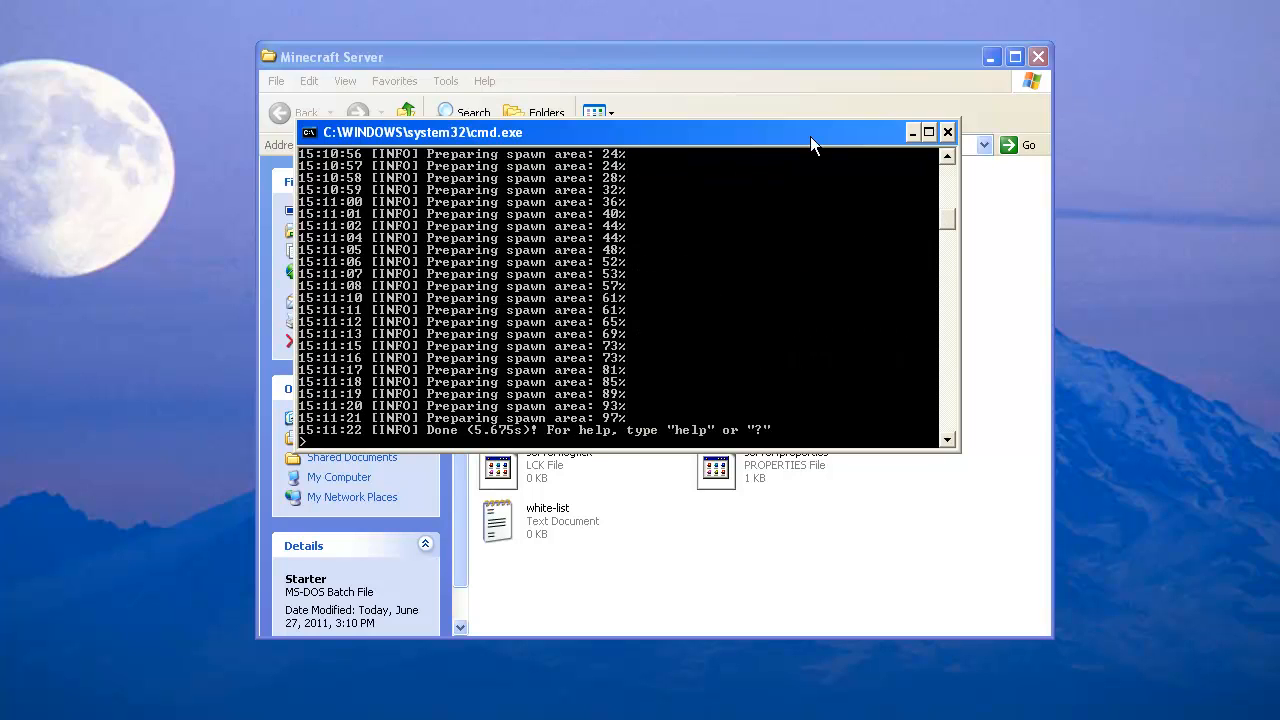
{"action": "mouse_move", "coordinate": [615, 450]}
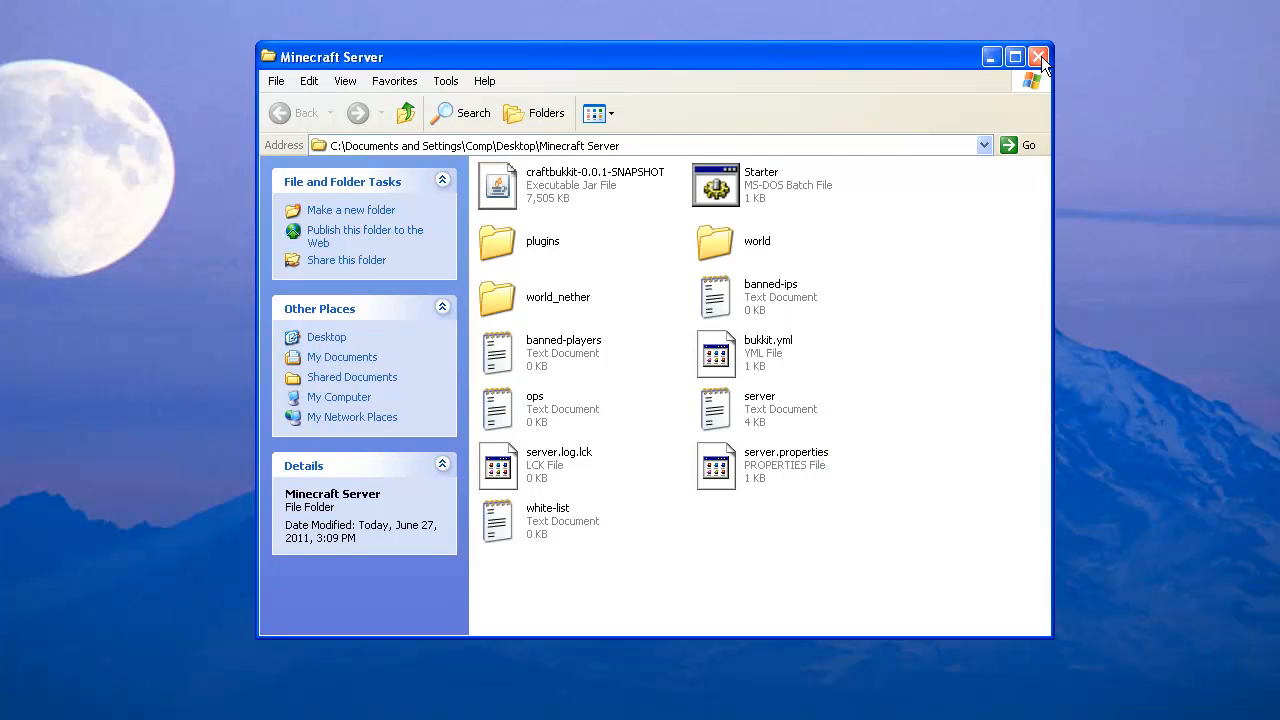
Open server.properties with Notepad through the Open With dialog.
{"action": "left_click", "coordinate": [786, 465]}
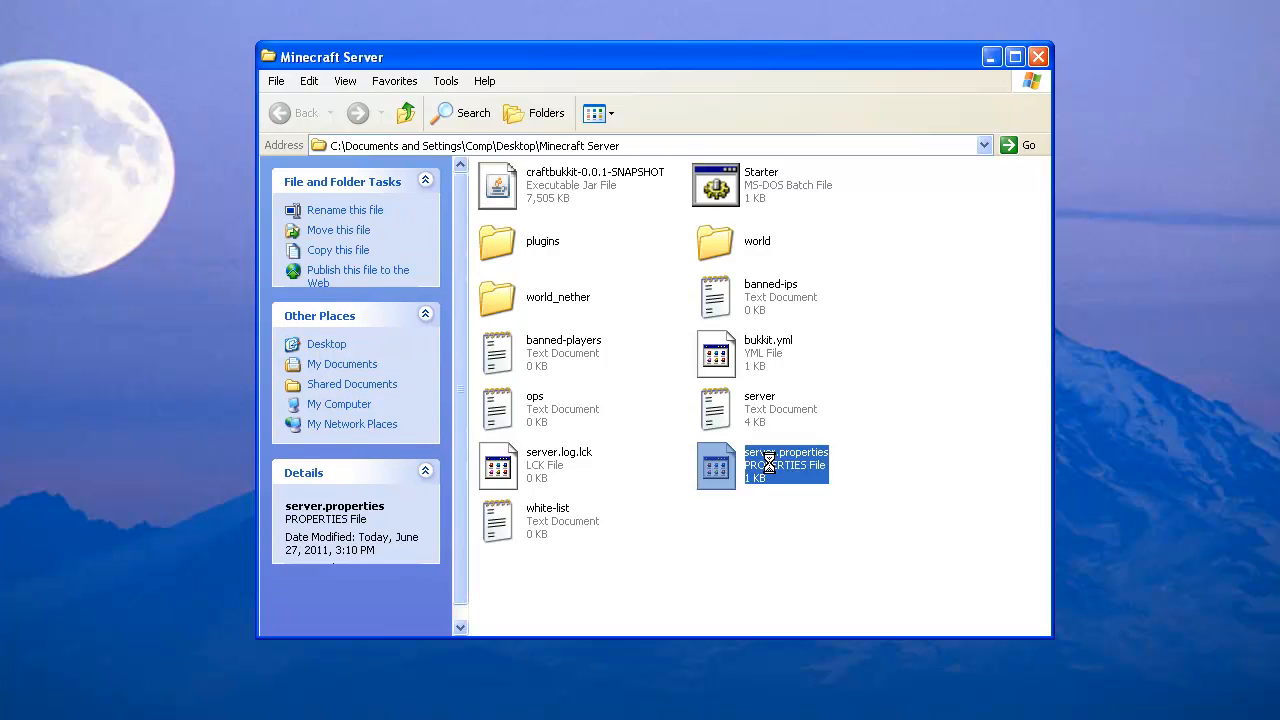
{"action": "double_click", "coordinate": [785, 465]}
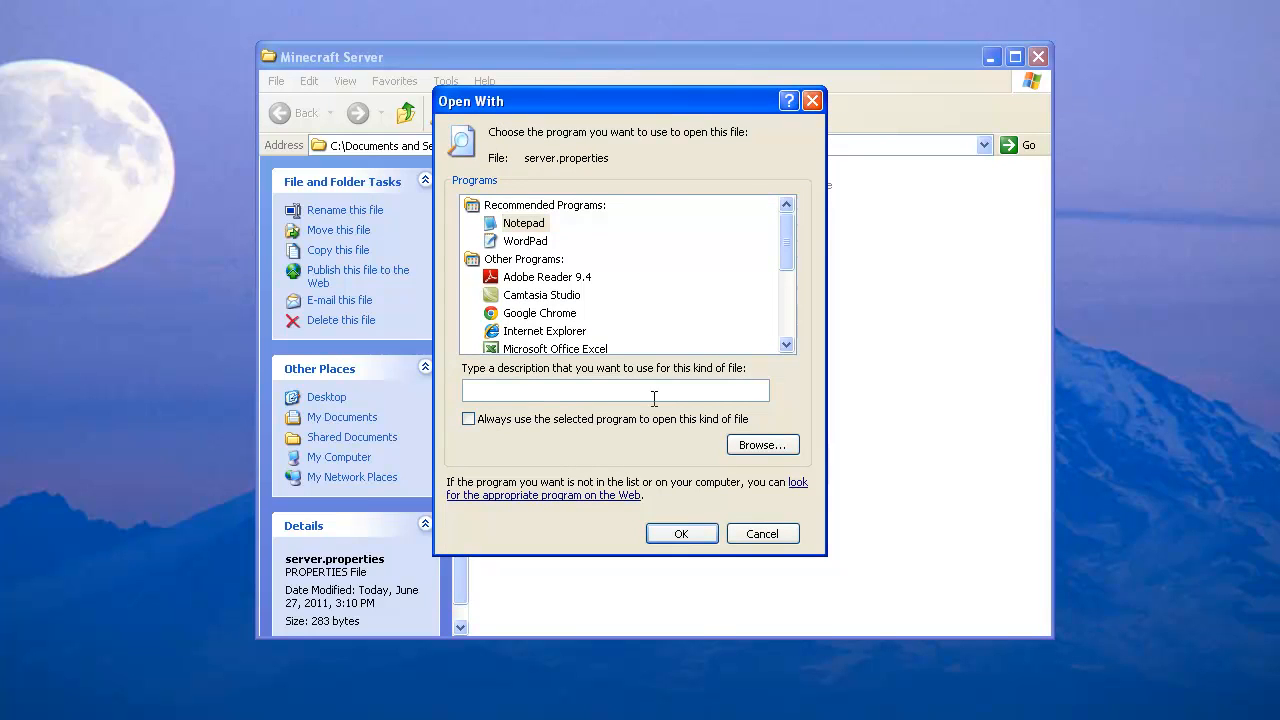
{"action": "left_click", "coordinate": [524, 222]}
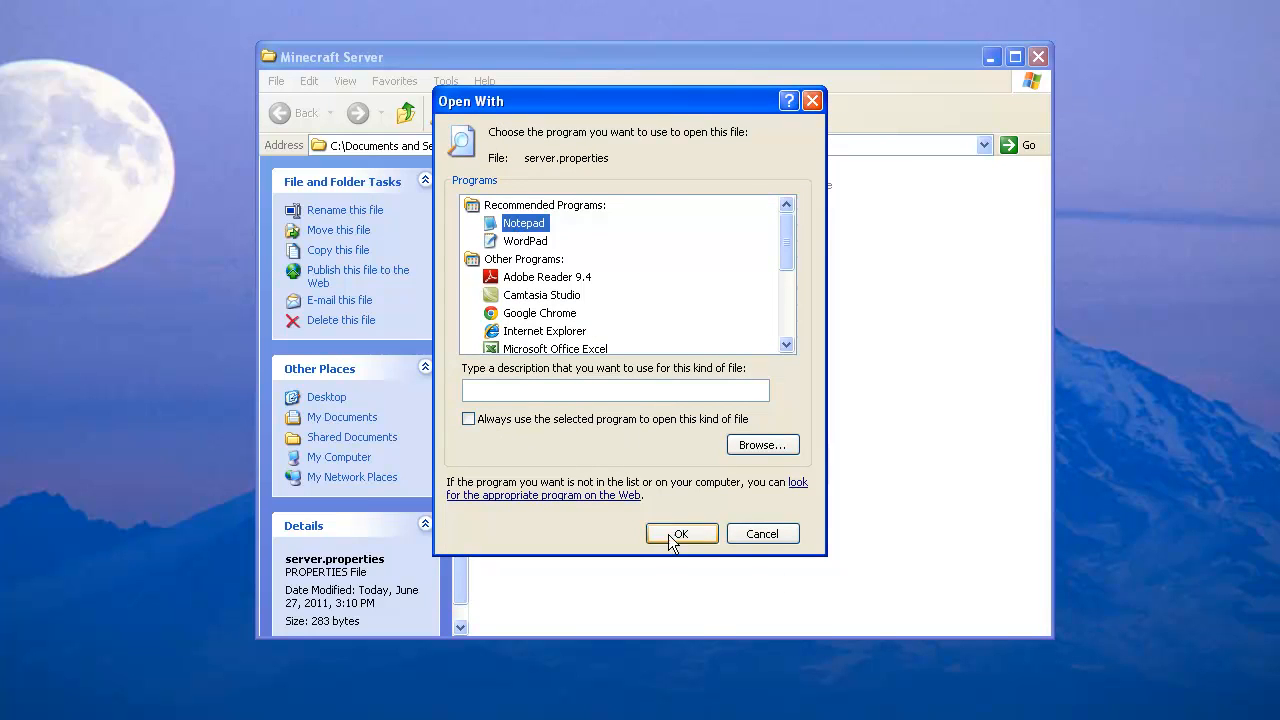
{"action": "left_click", "coordinate": [681, 533]}
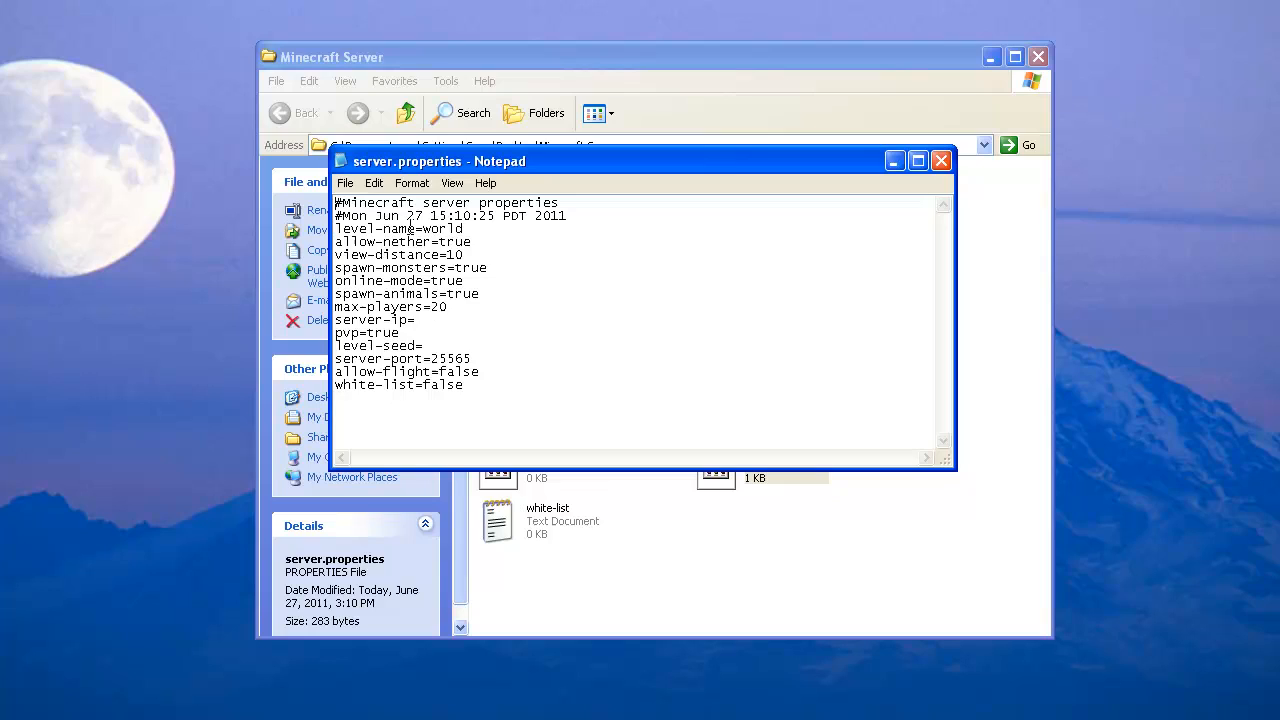
Change max-players from 20 to 10 and pvp to false, then close Notepad.
{"action": "double_click", "coordinate": [453, 242]}
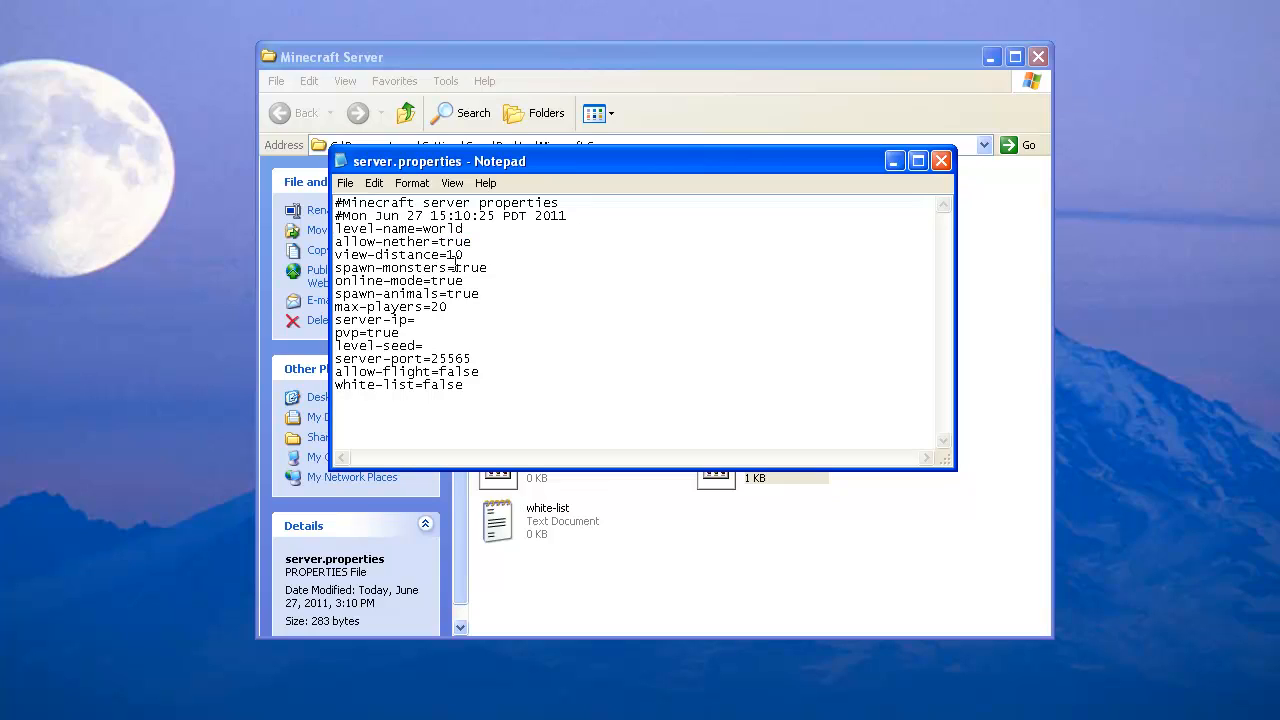
{"action": "double_click", "coordinate": [470, 268]}
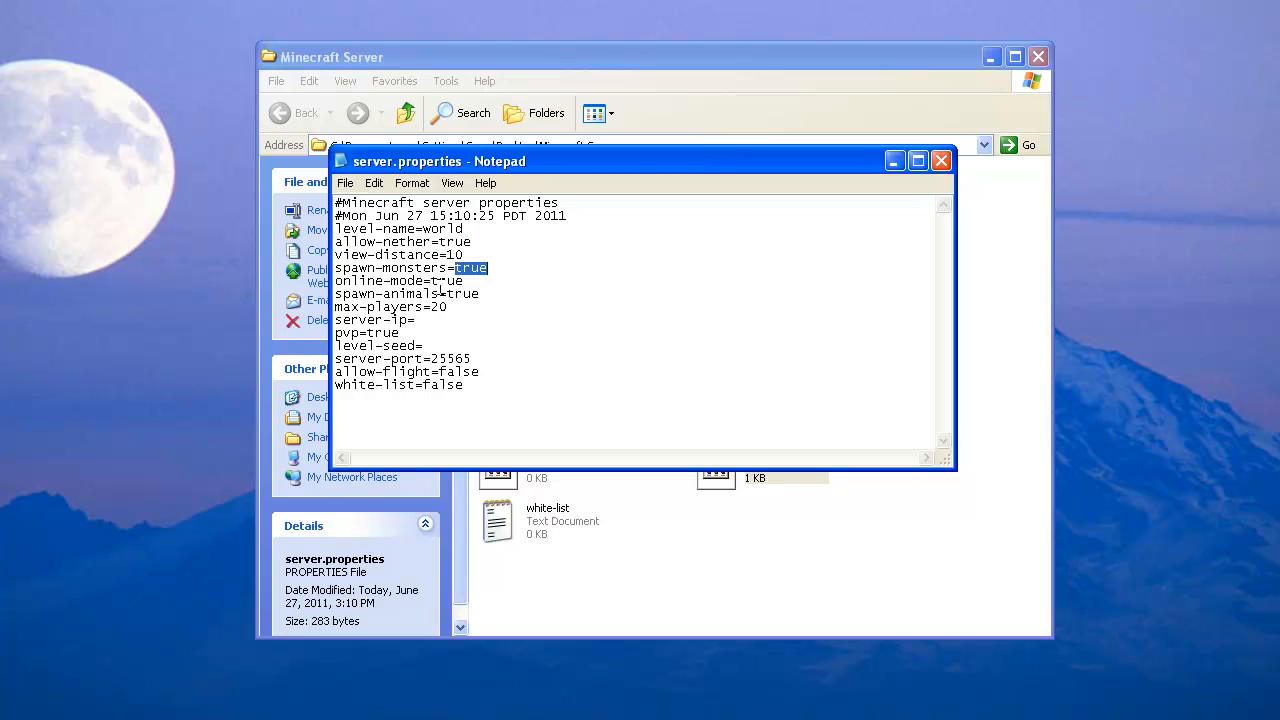
{"action": "left_click", "coordinate": [435, 293]}
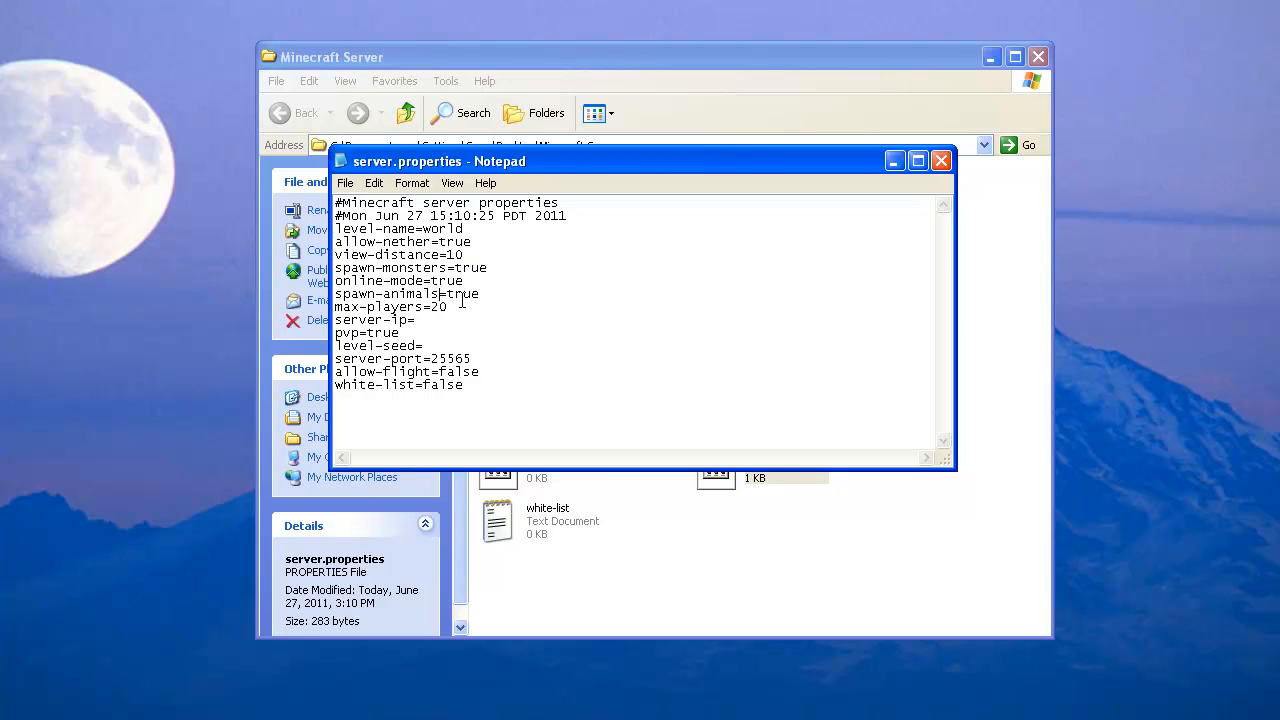
{"action": "double_click", "coordinate": [438, 307]}
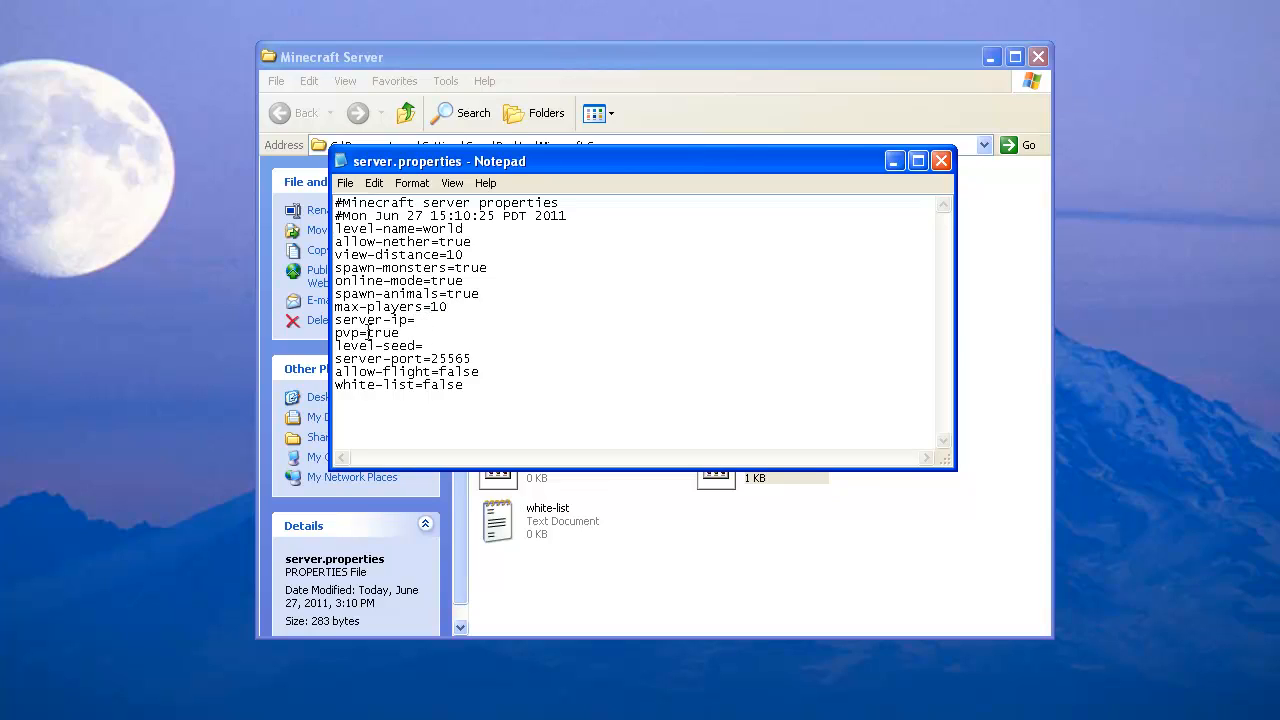
{"action": "type", "text": "false"}
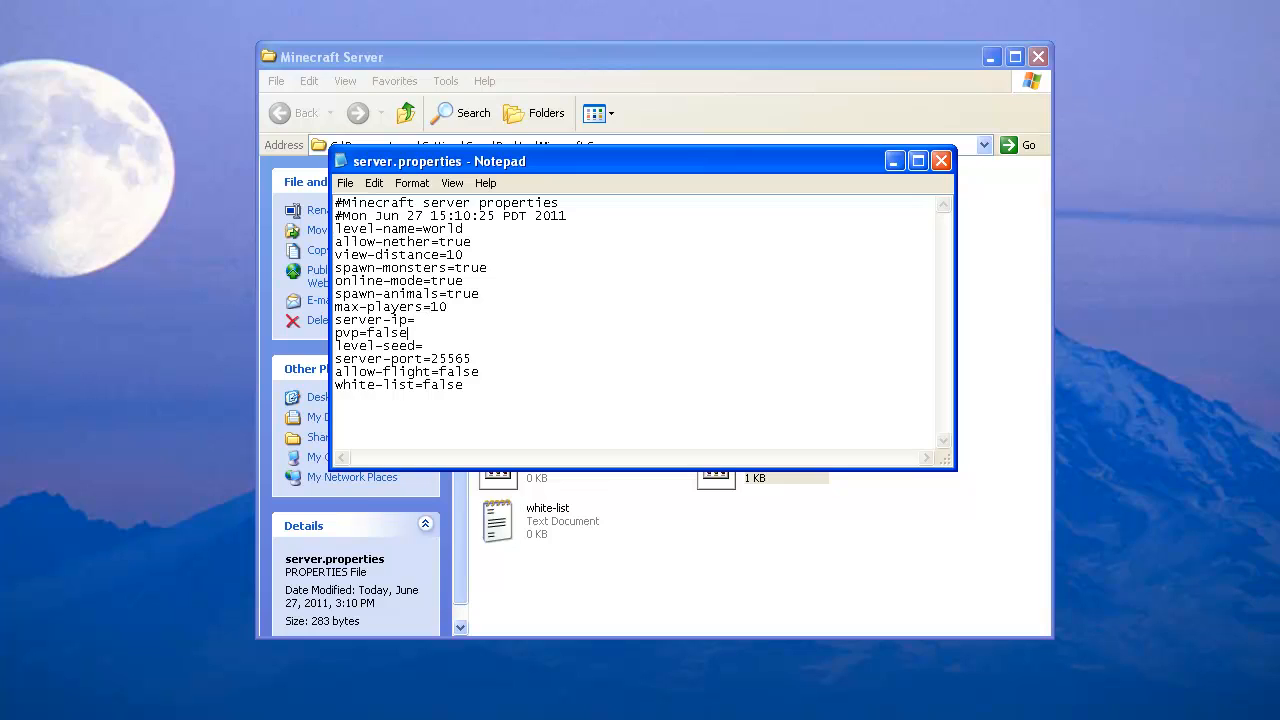
{"action": "left_click", "coordinate": [345, 182]}
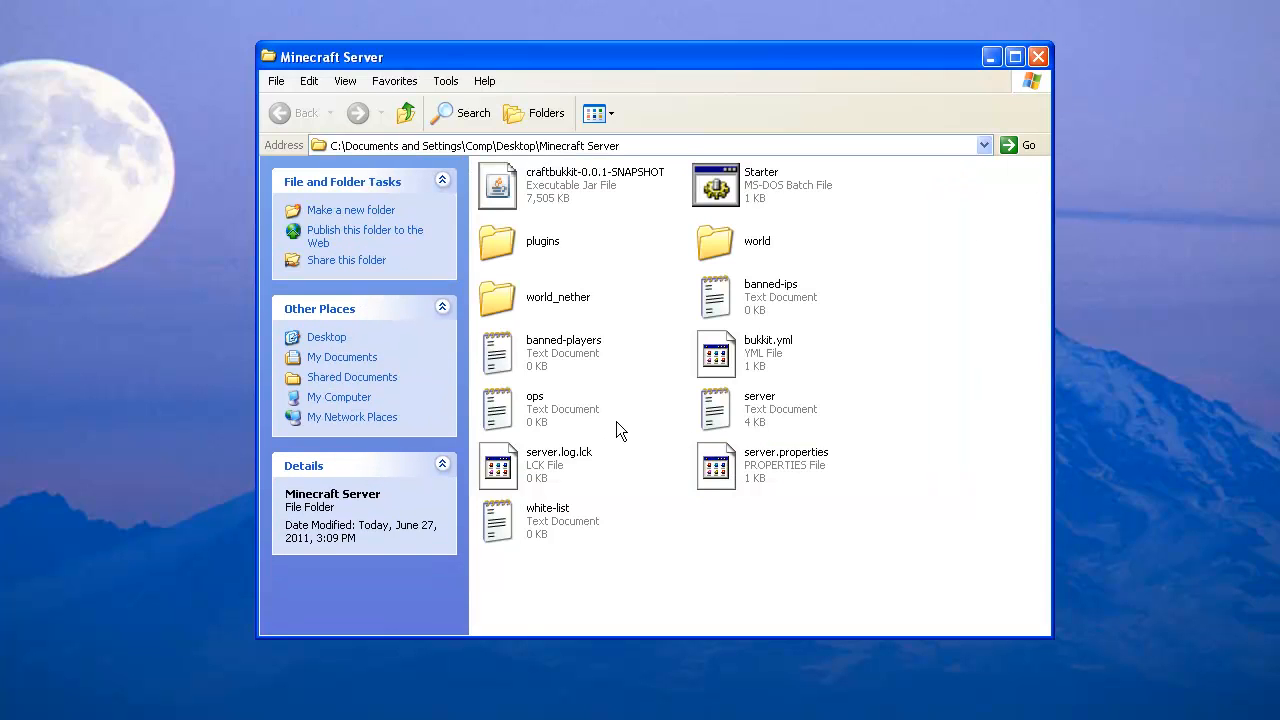
{"action": "mouse_move", "coordinate": [757, 240]}
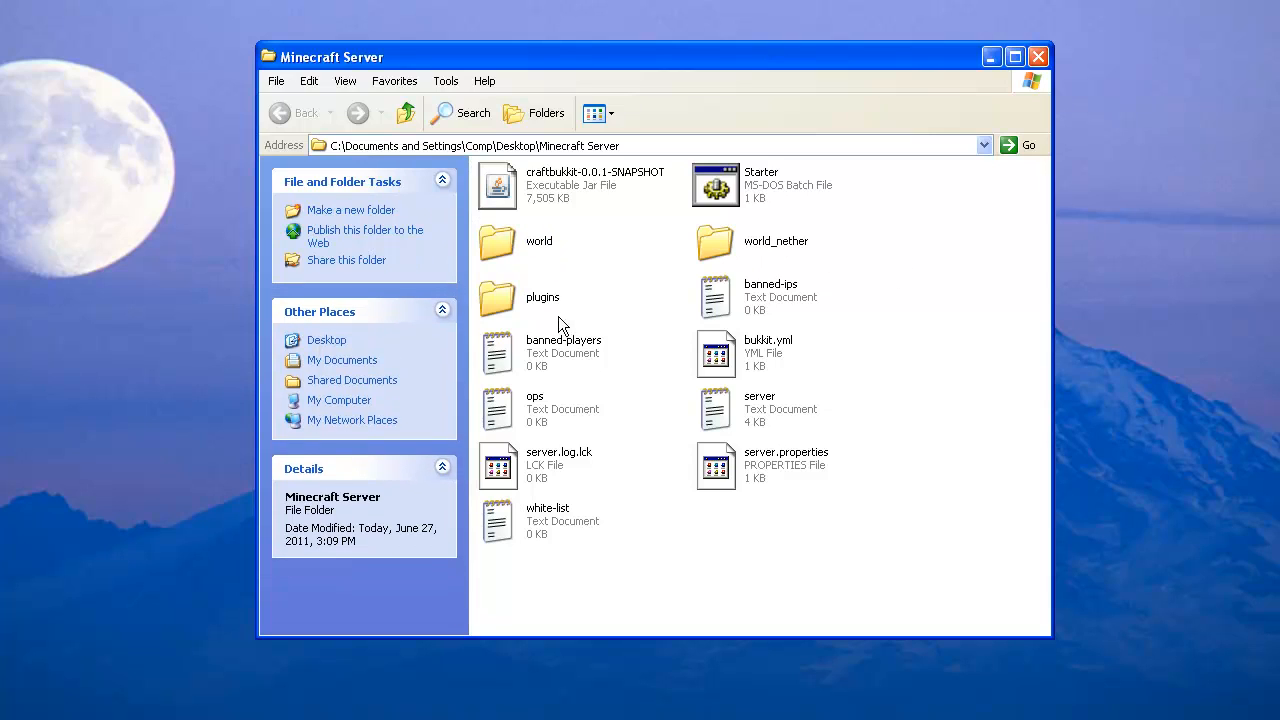
{"action": "left_click", "coordinate": [534, 408]}
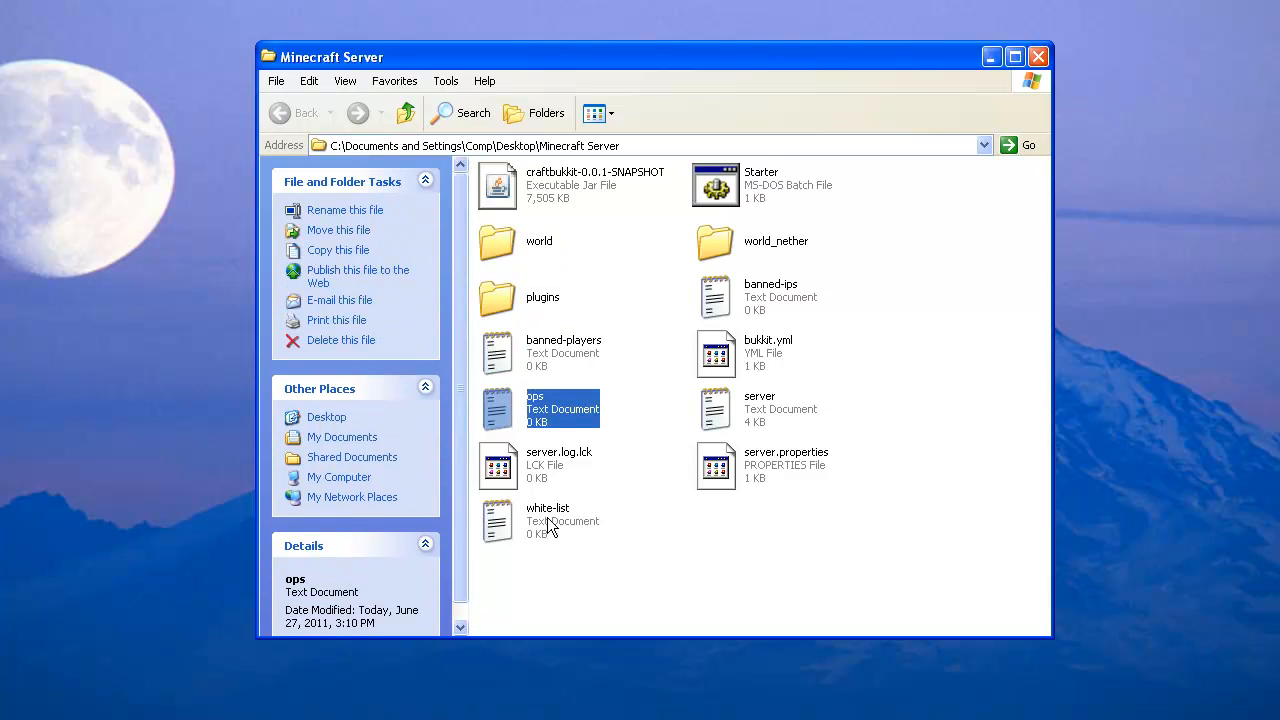
{"action": "mouse_move", "coordinate": [795, 305]}
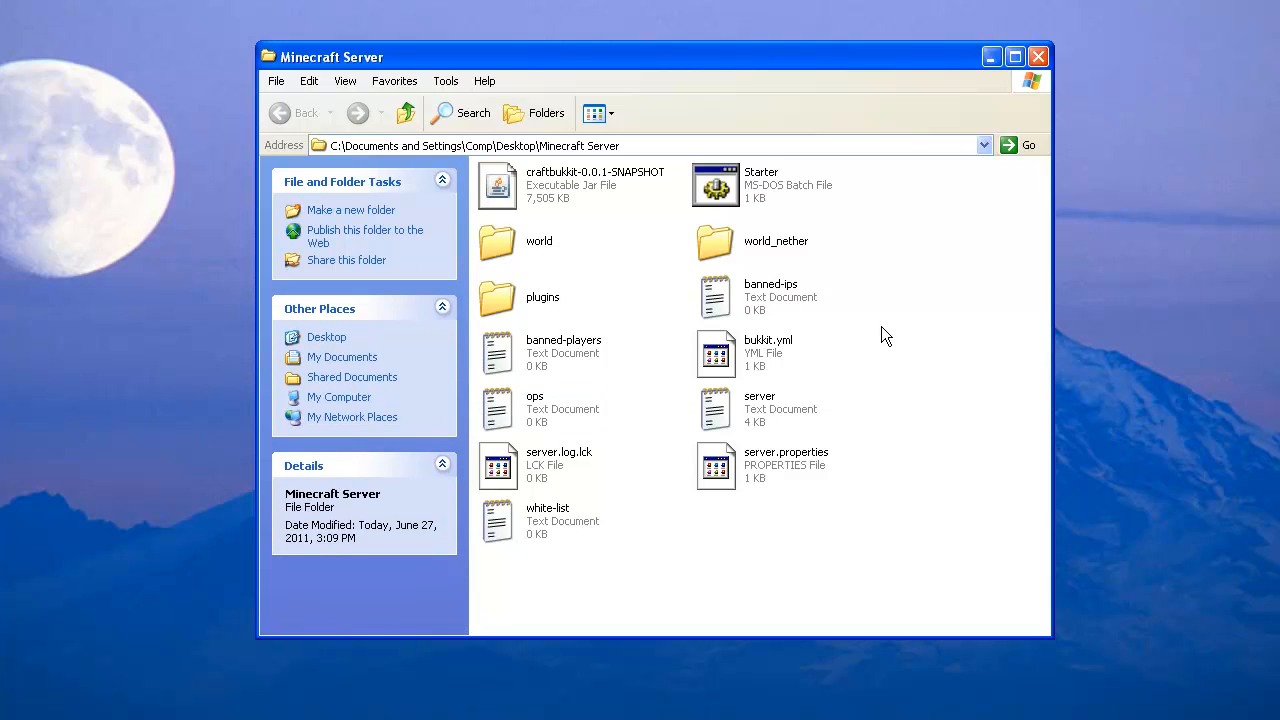
{"action": "mouse_move", "coordinate": [862, 342]}
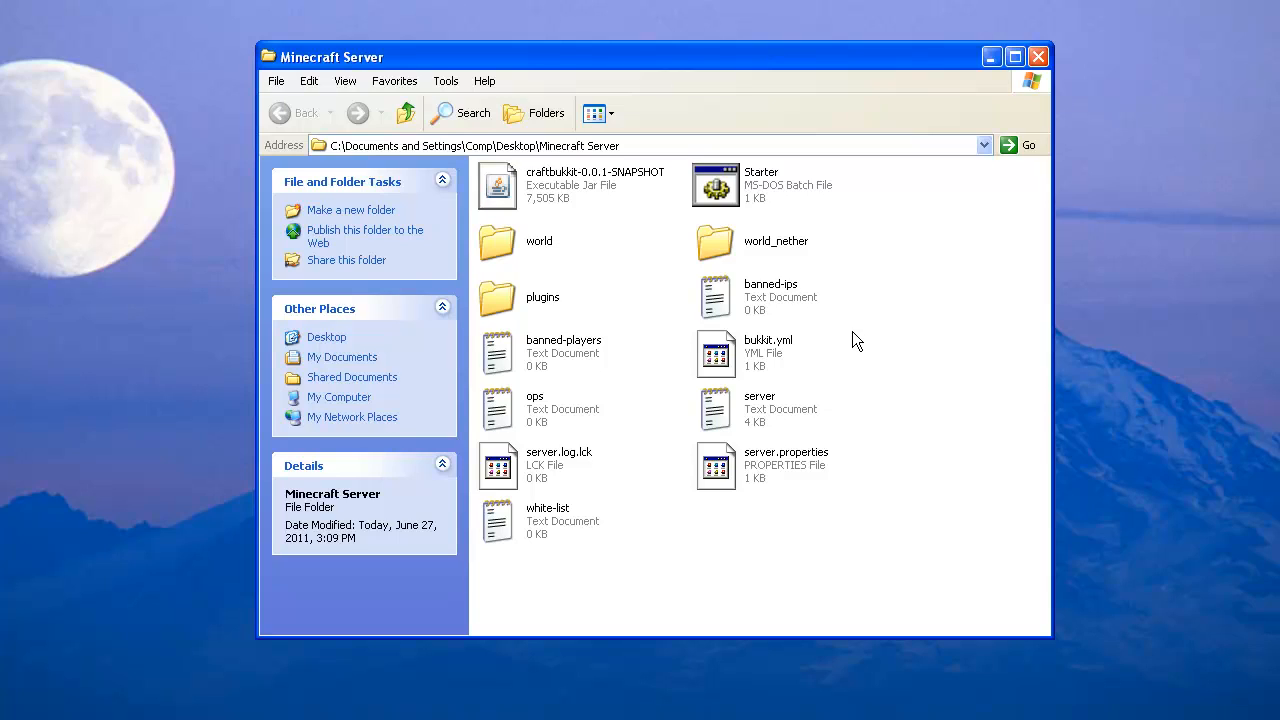
{"action": "mouse_move", "coordinate": [855, 326]}
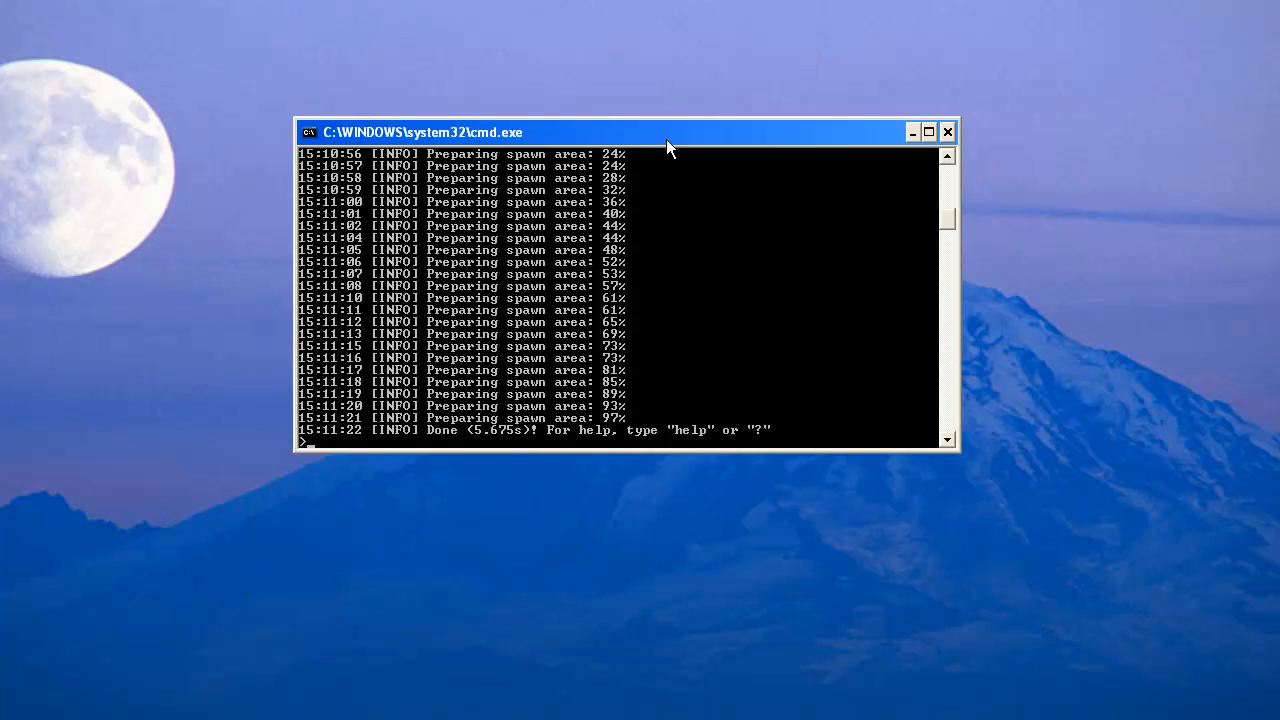
{"action": "mouse_move", "coordinate": [572, 357]}
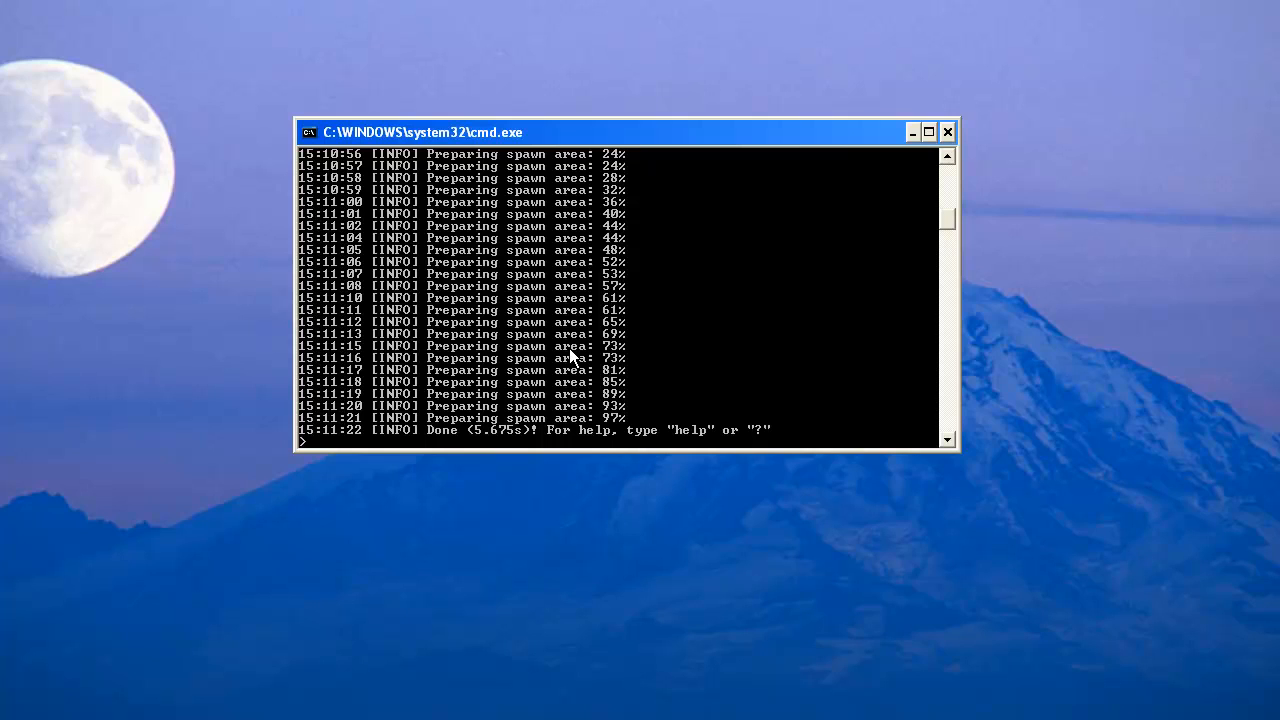
Enter 'stop' at the CraftBukkit console to save chunks and shut down.
{"action": "type", "text": "stop"}
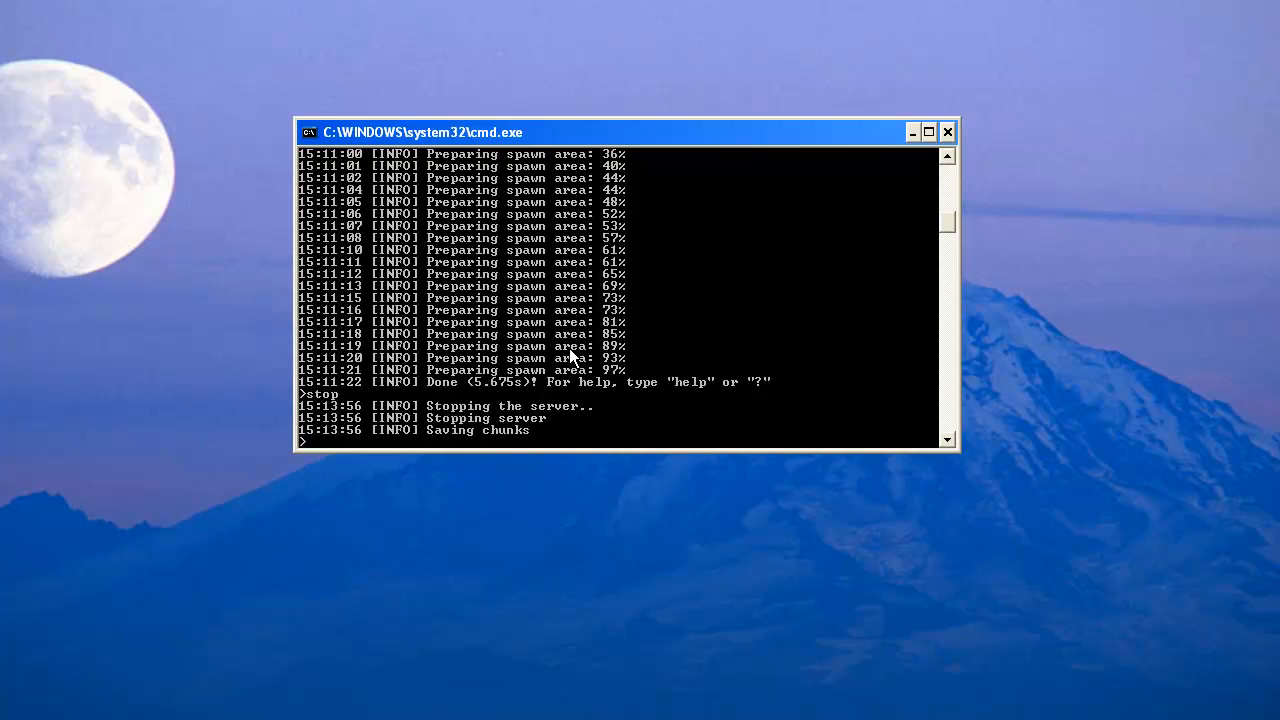
{"action": "key", "text": "enter"}
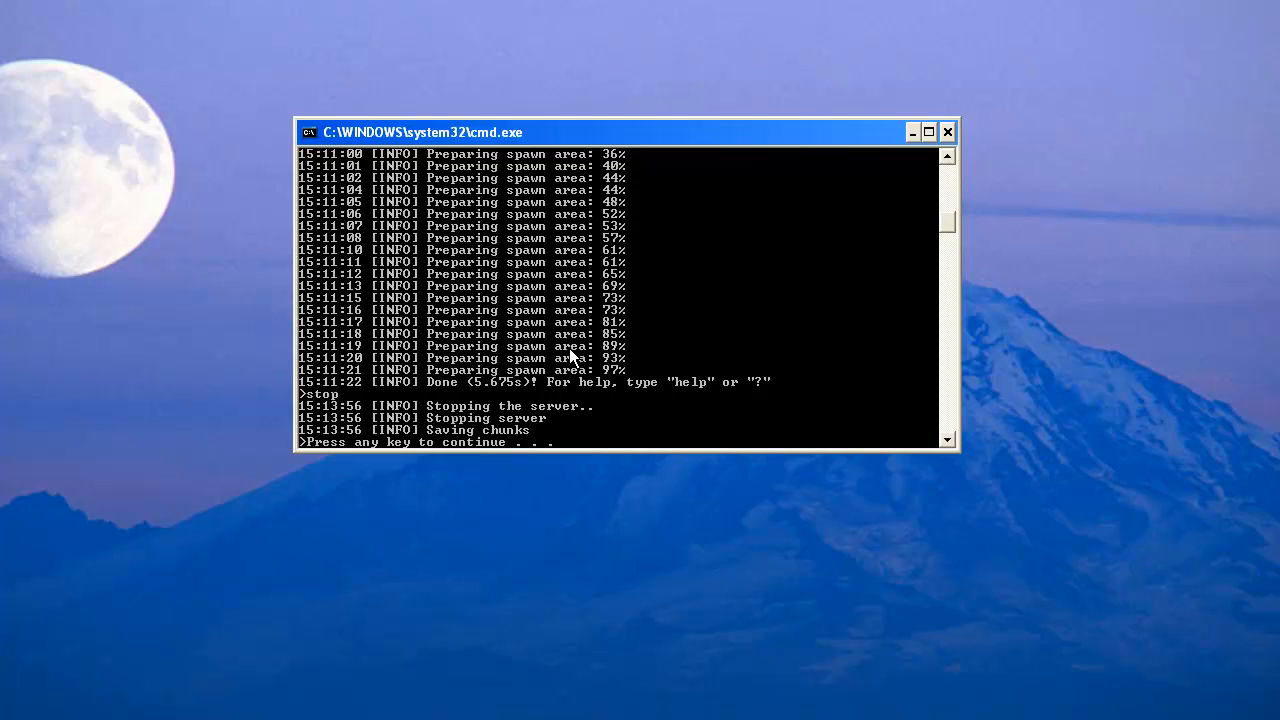